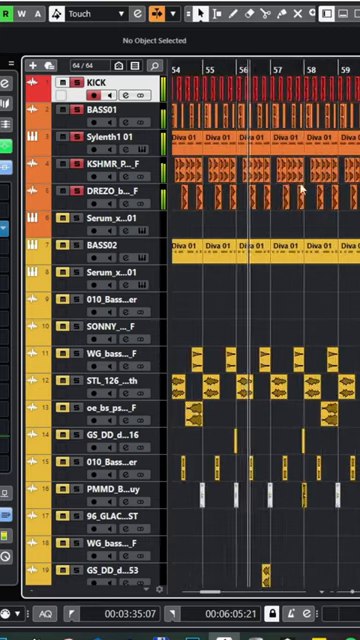
Step: Scroll past the kick and bass tracks to reach the PERC and DRUMS tracks
scroll("down", 3)
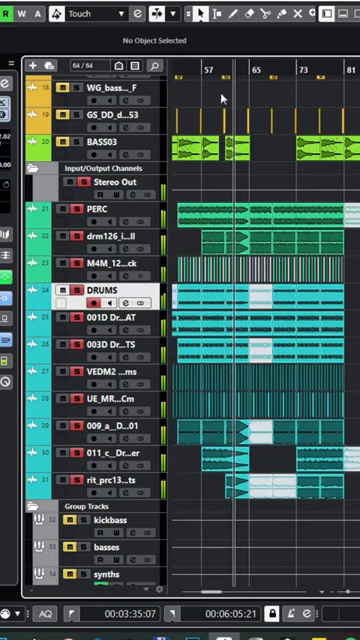
Step: Scroll down to the Group Tracks folder and the red ARP track
scroll("down", 3)
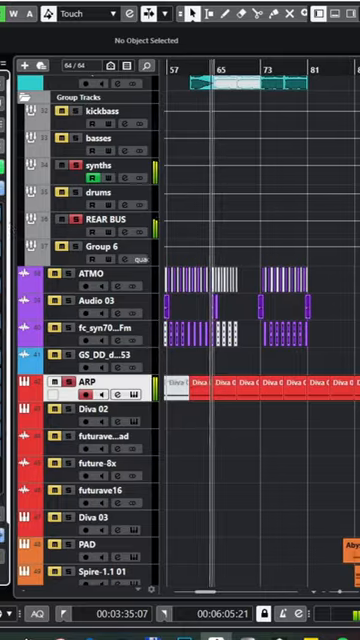
Step: Select the ARP track to show its inserts: EchoBoy, Blackhole, Maag EQ4, Tremolo, Eos
left_click(16, 60)
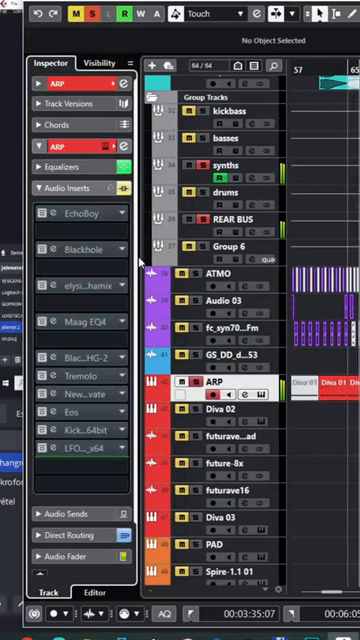
mouse_move(48, 213)
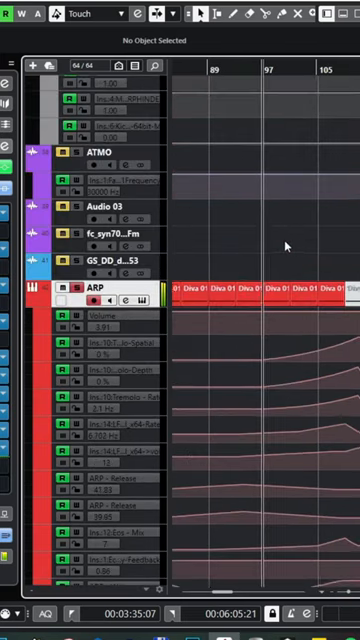
Step: Scroll through the ARP automation lanes down to the pad, sampler and FX tracks
scroll("down", 3)
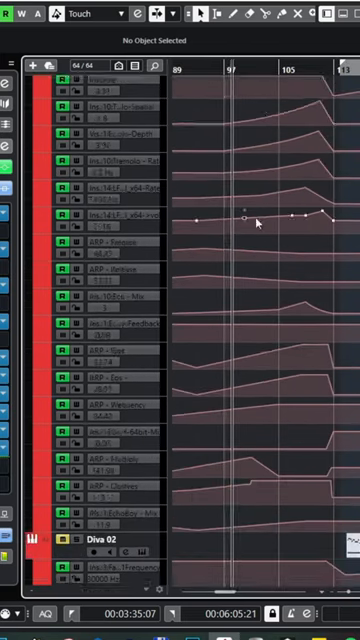
scroll("down", 3)
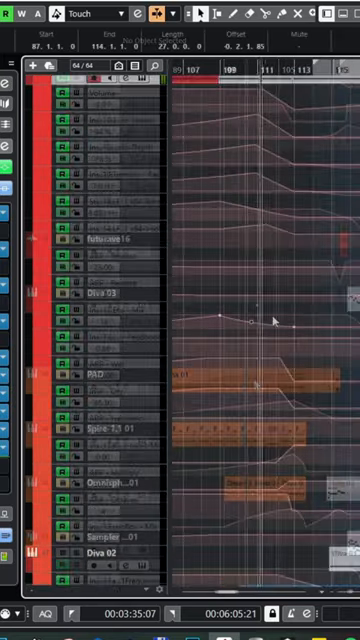
scroll("down", 3)
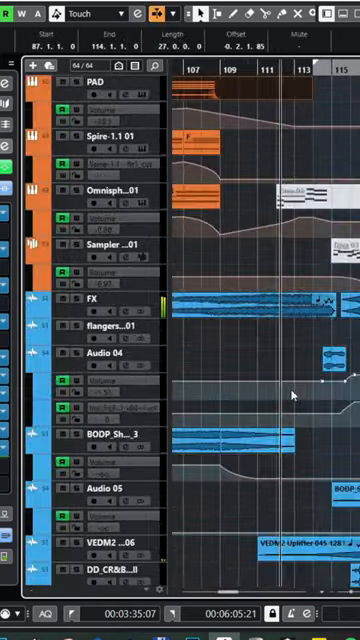
scroll("right", 3)
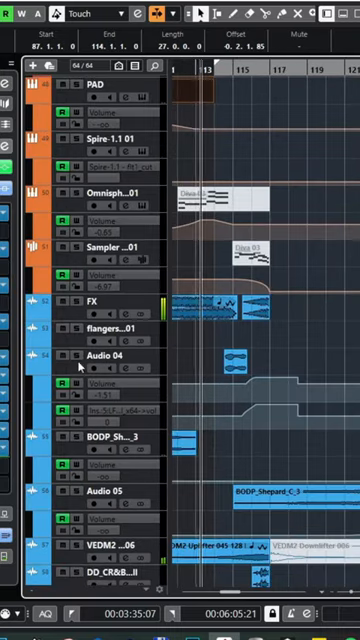